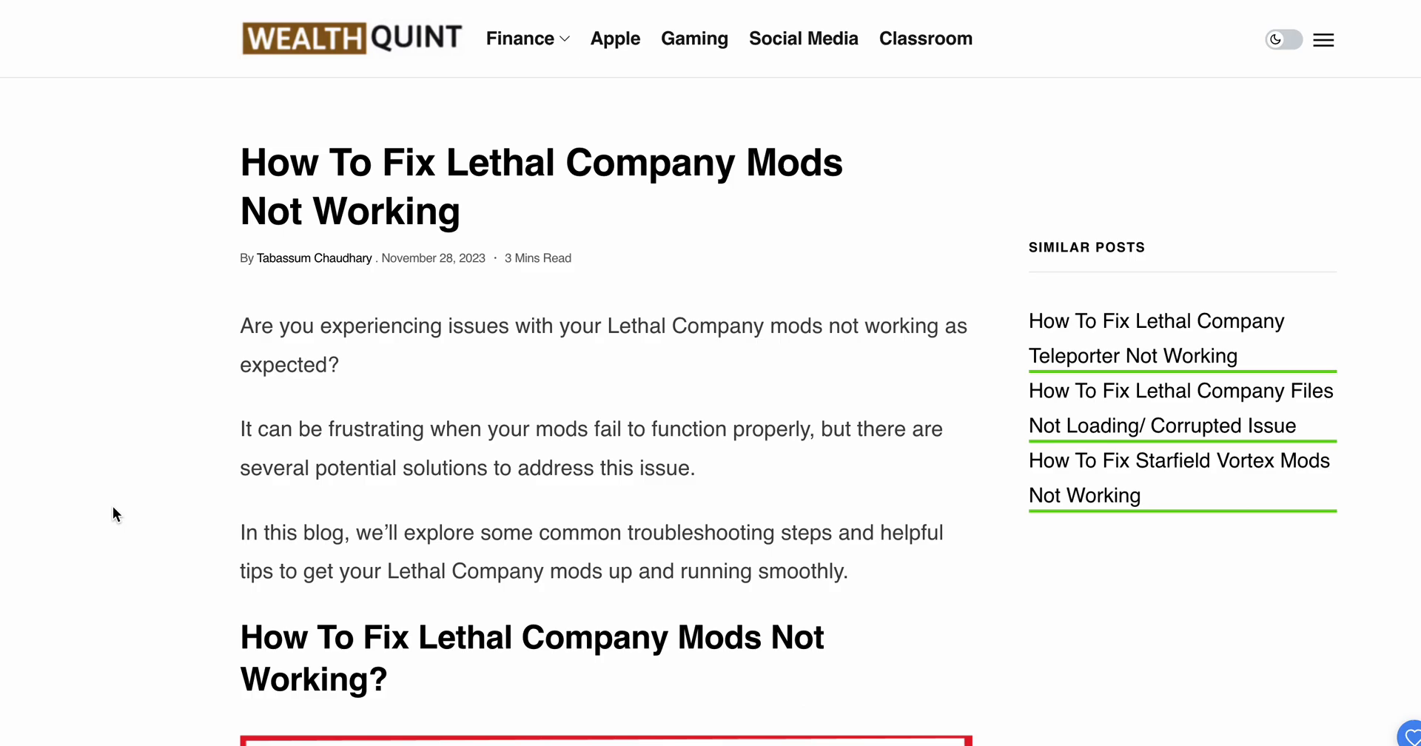
scroll(down, 3)
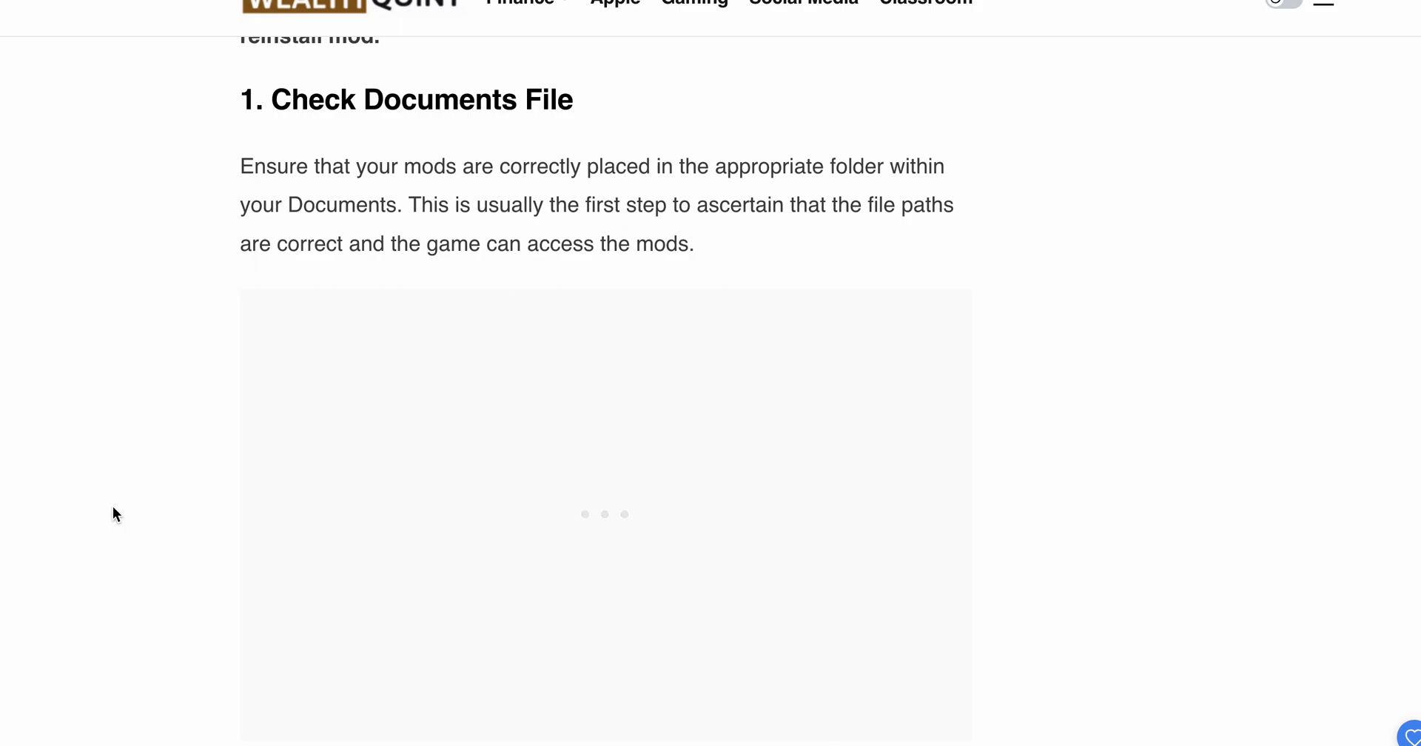
scroll(down, 3)
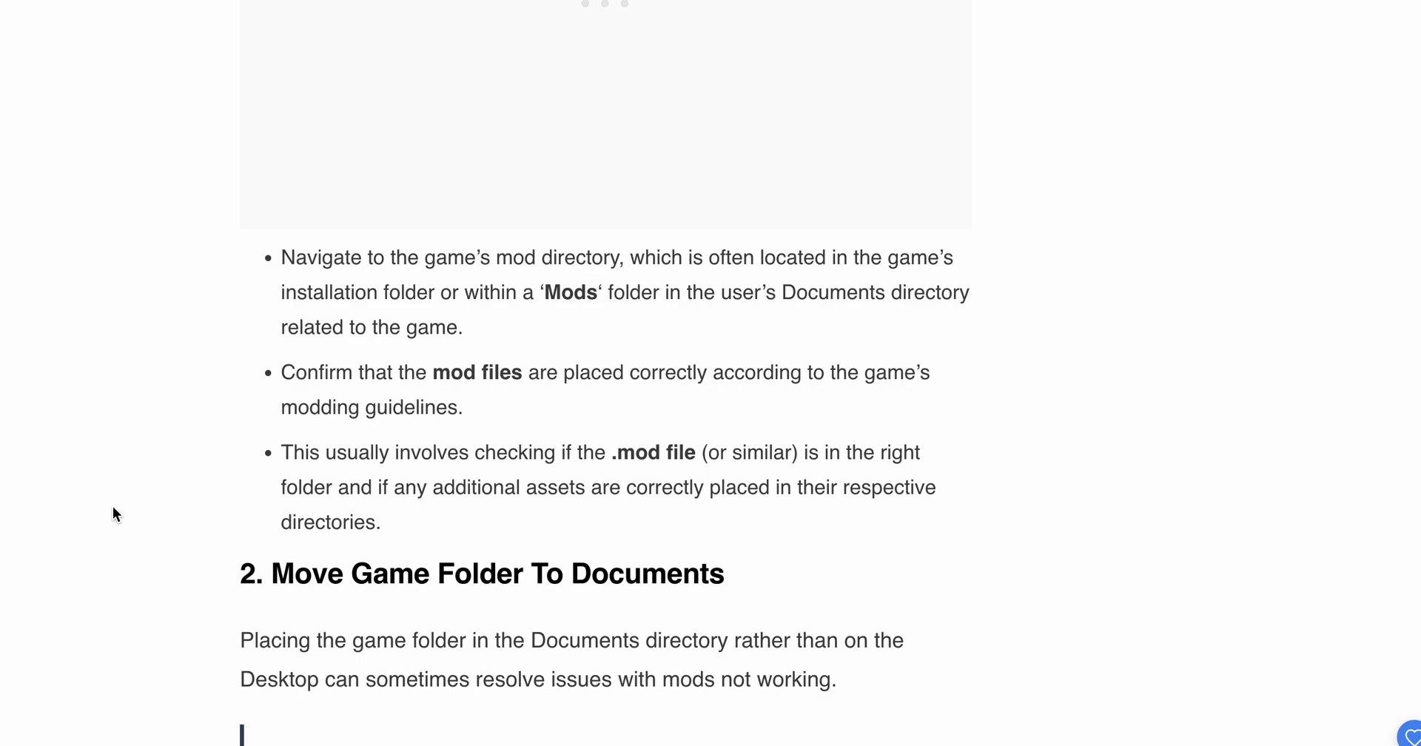
scroll(down, 3)
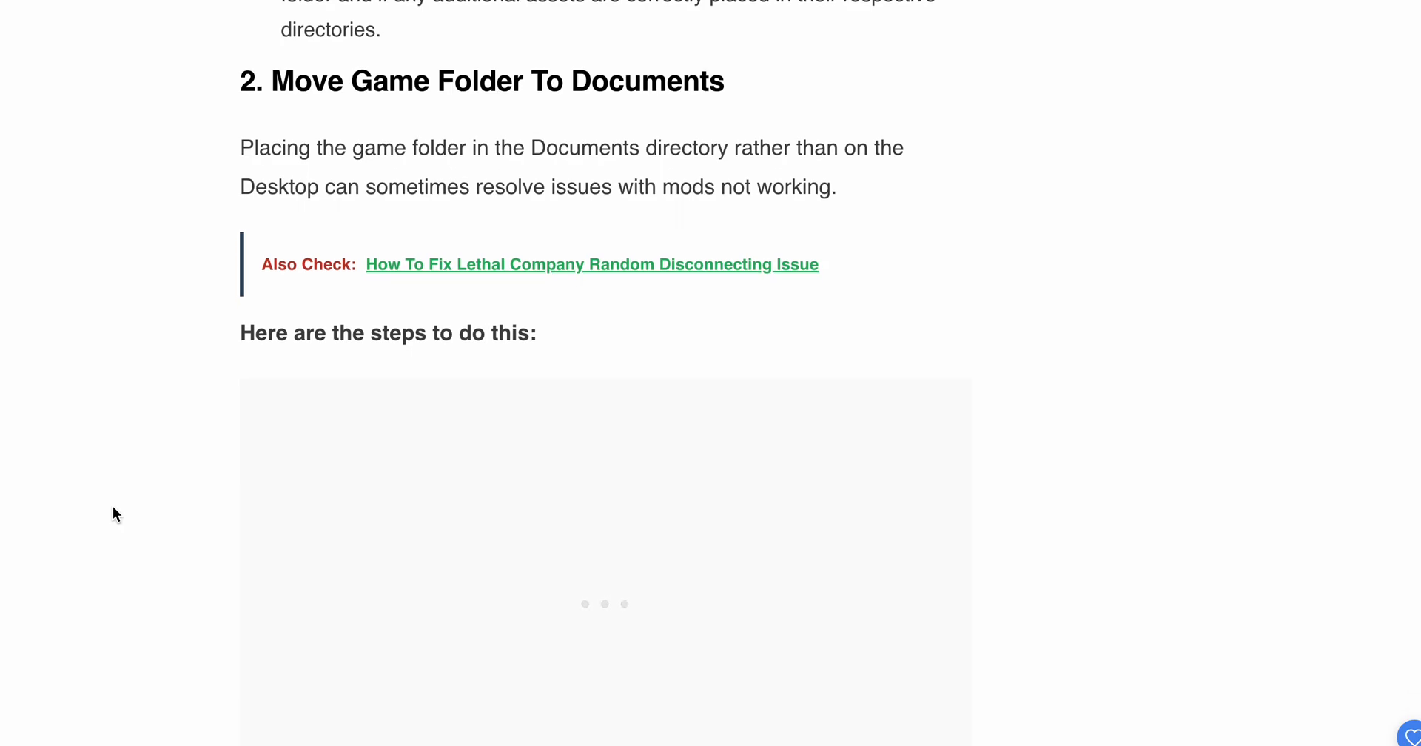
scroll(down, 3)
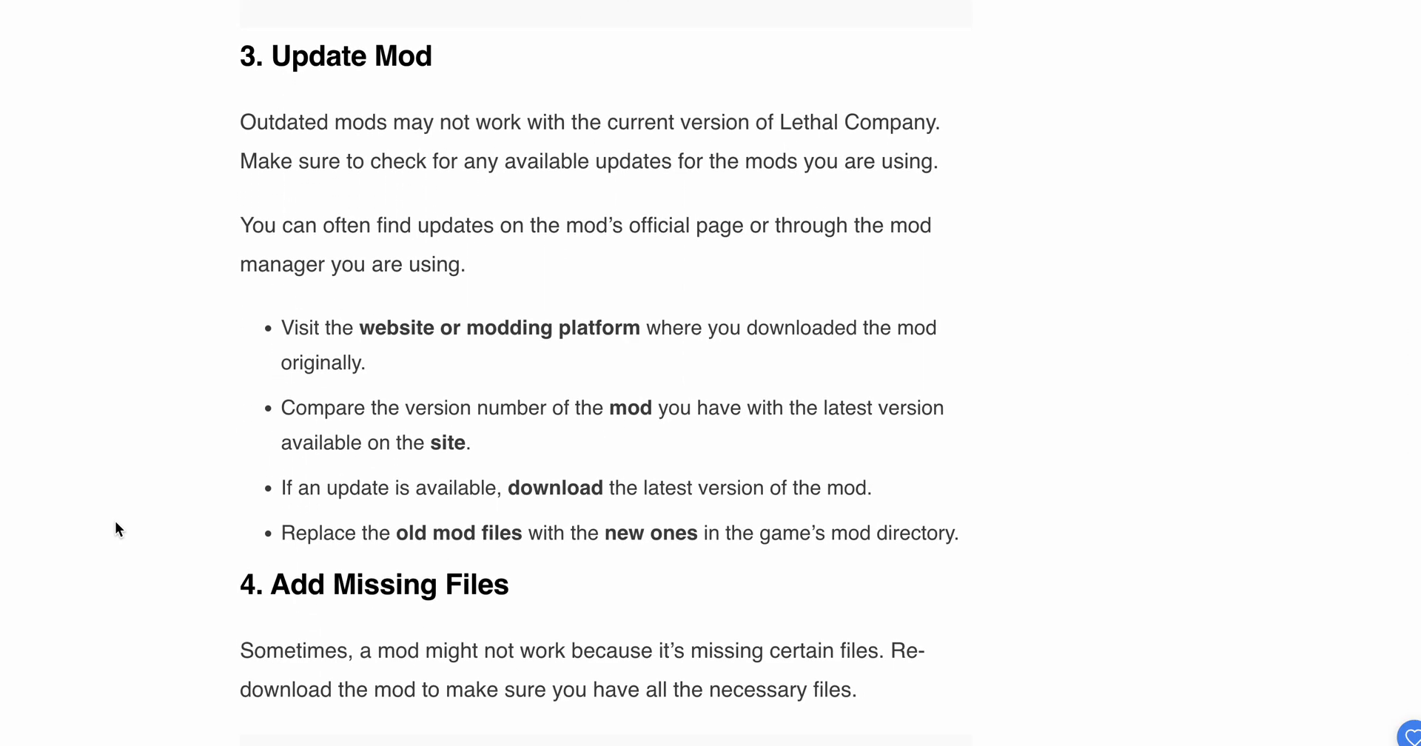
scroll(down, 3)
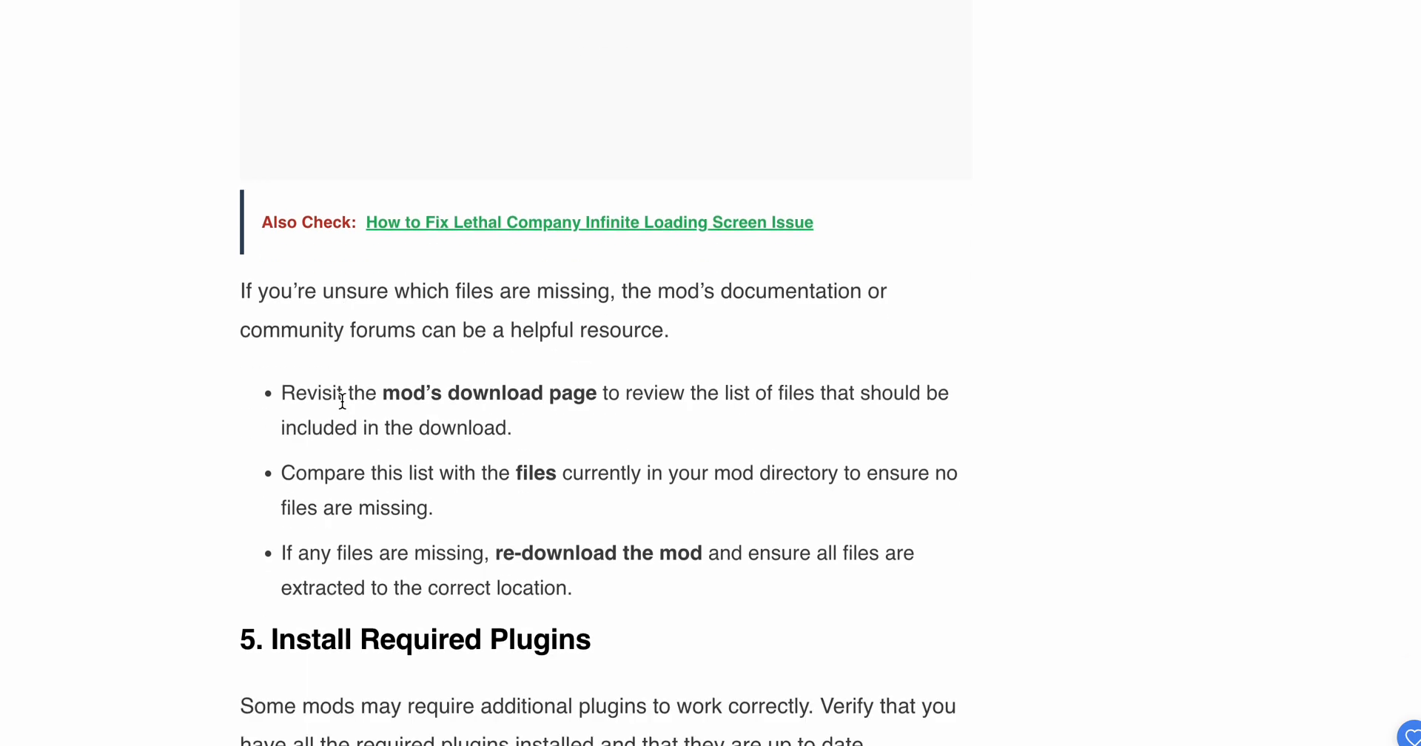
scroll(down, 3)
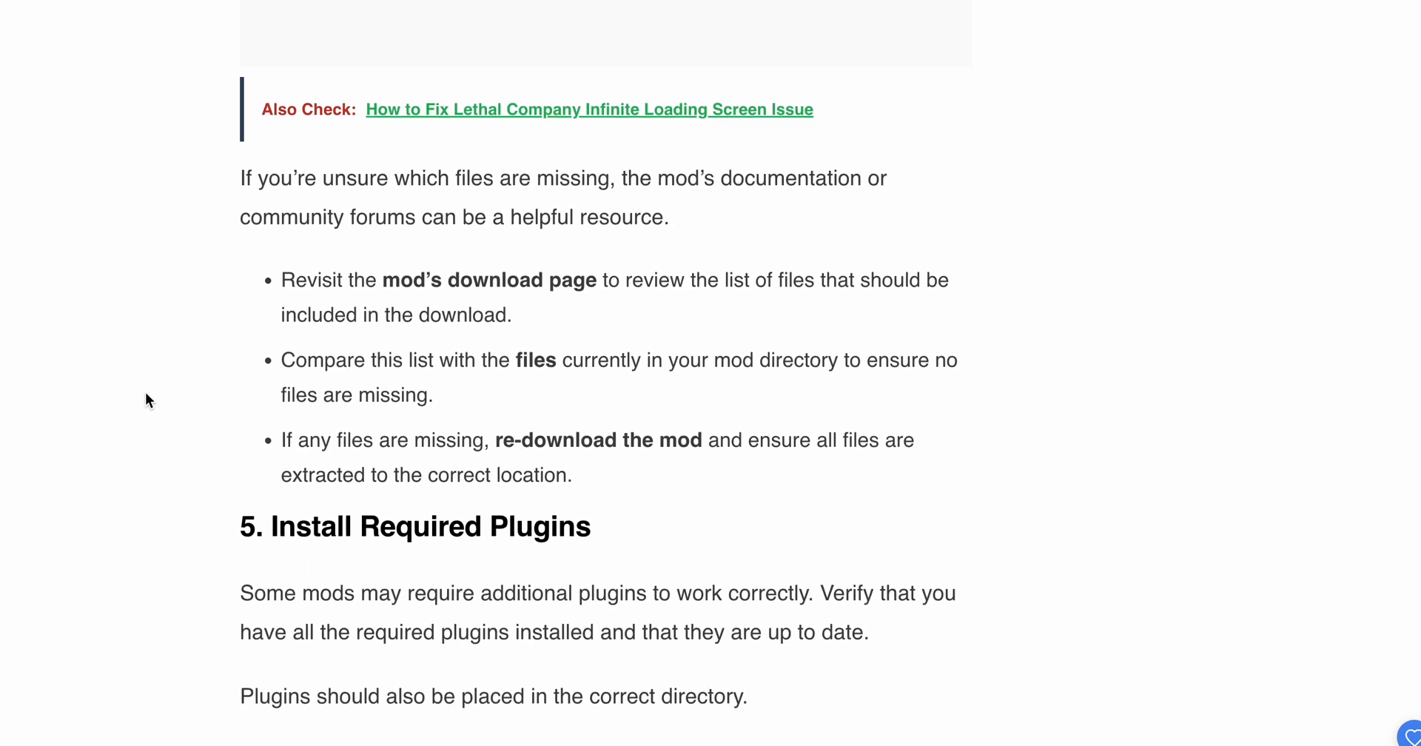
scroll(down, 3)
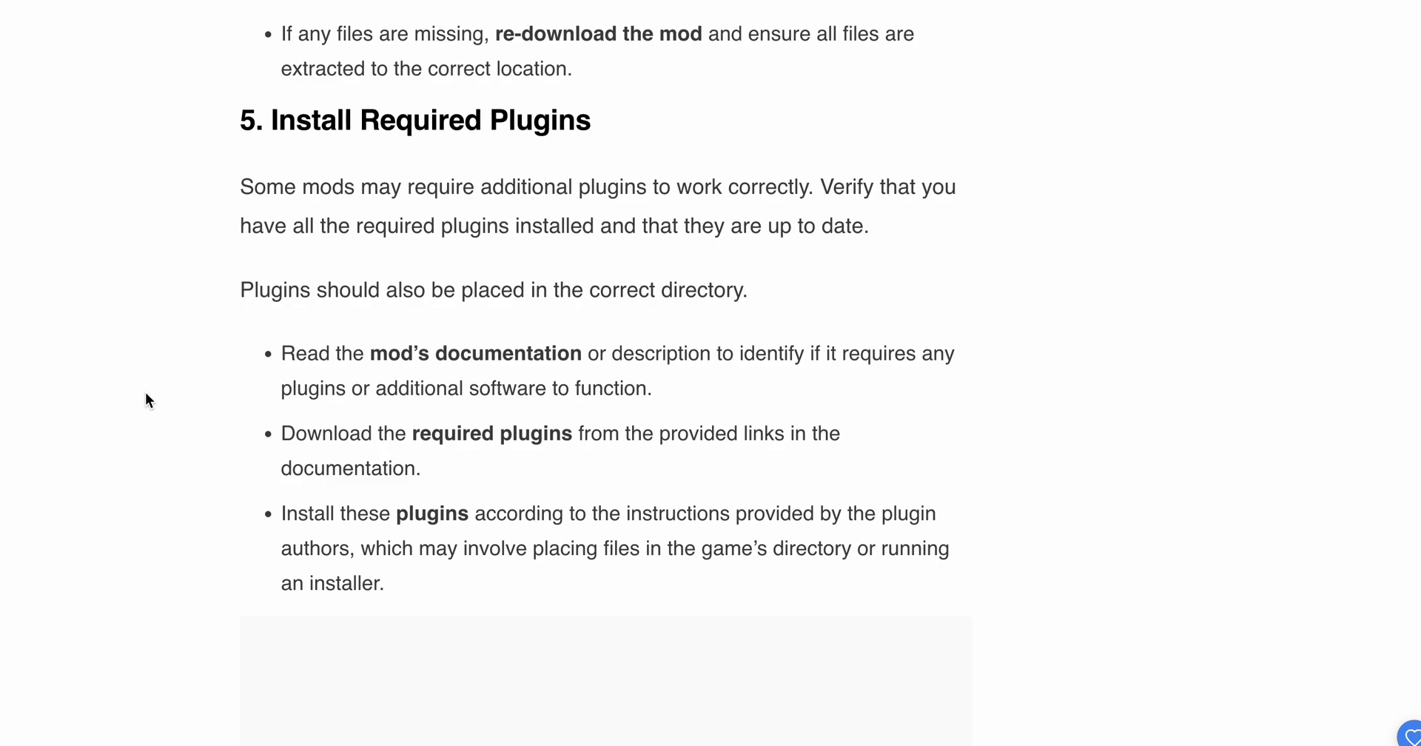
scroll(down, 3)
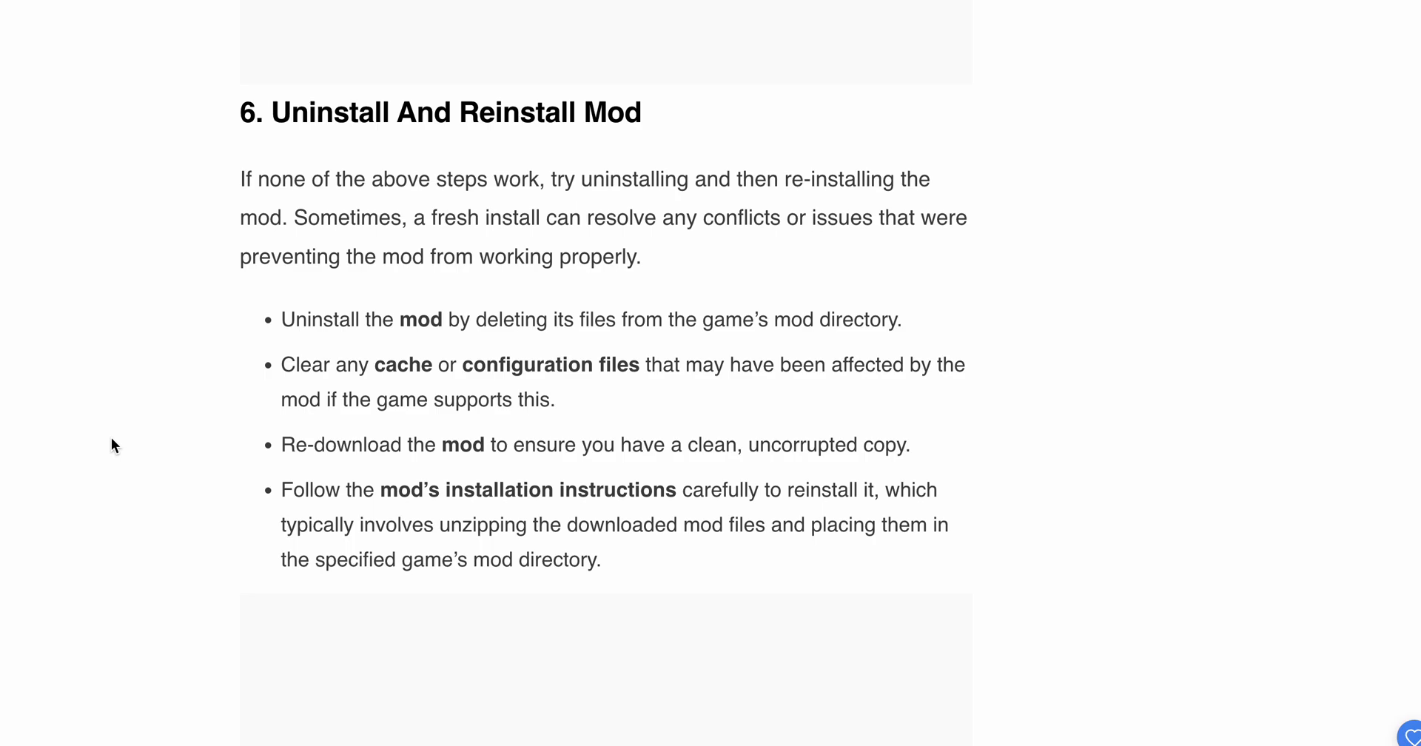
scroll(down, 3)
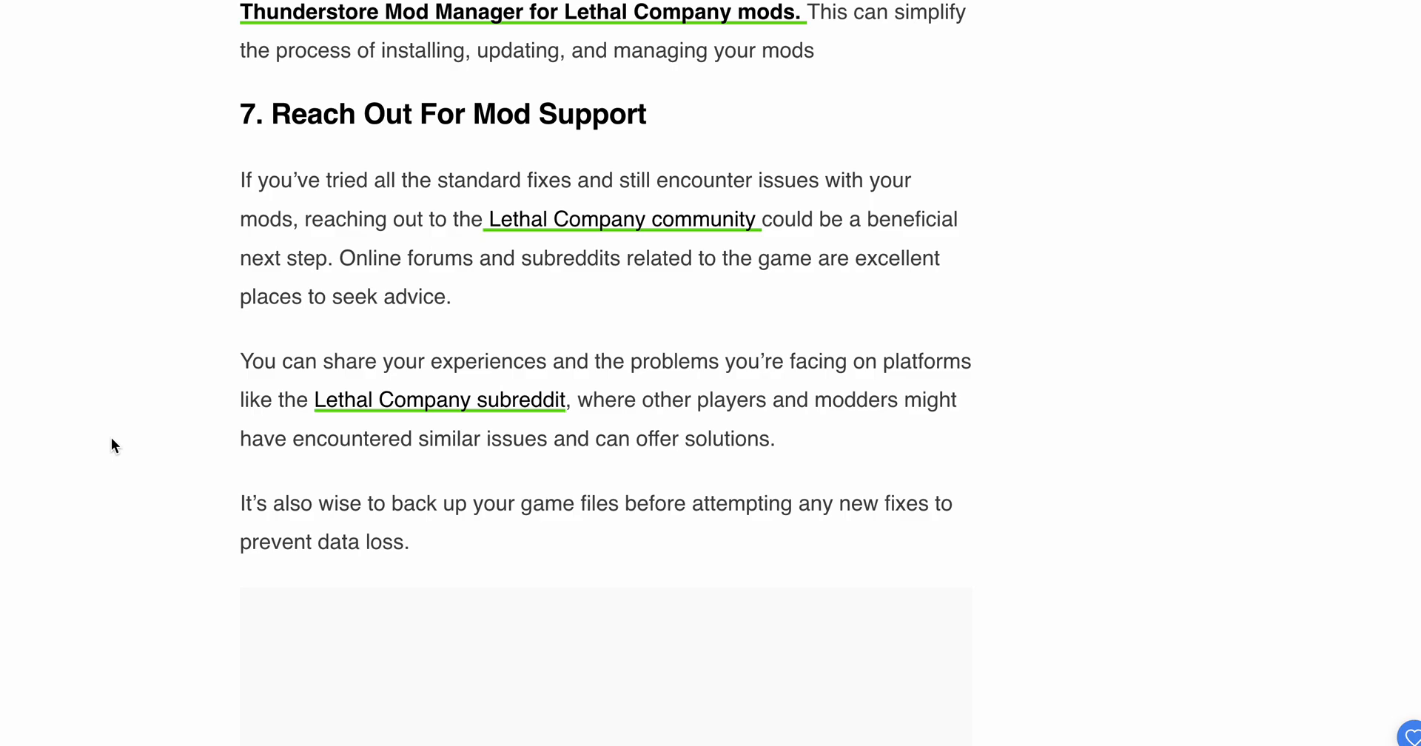